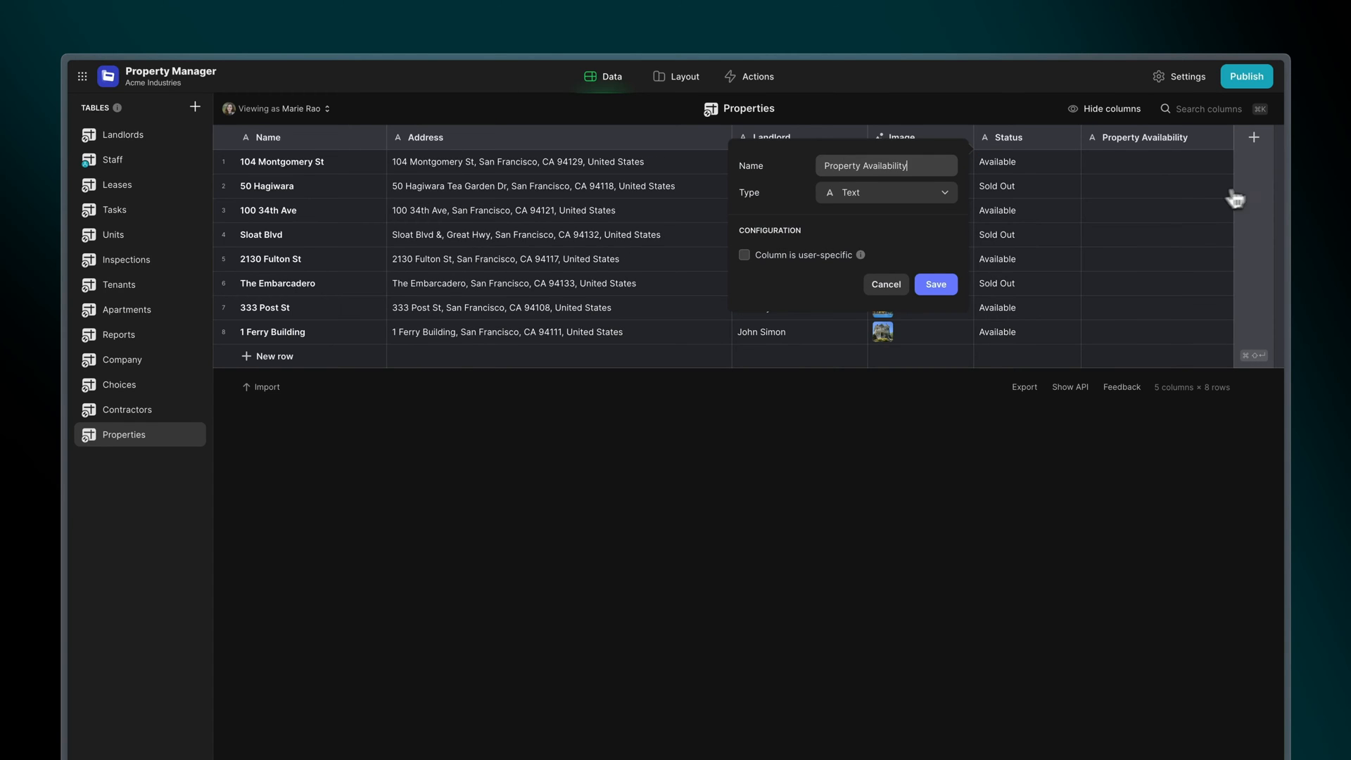
Finish the Property Availability template with each property's status and start a Welcome Text column on Staff.
click(885, 193)
text(The Property is STATUS)
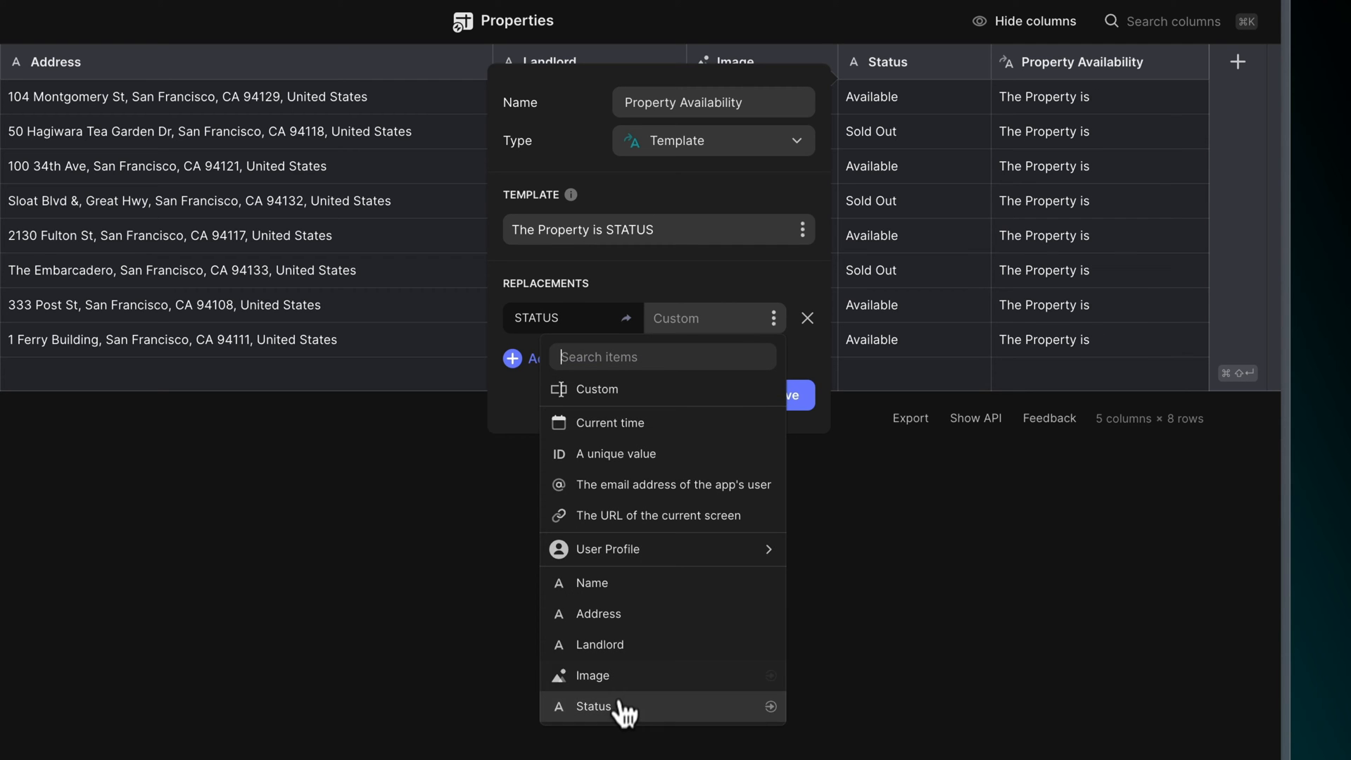
click(593, 705)
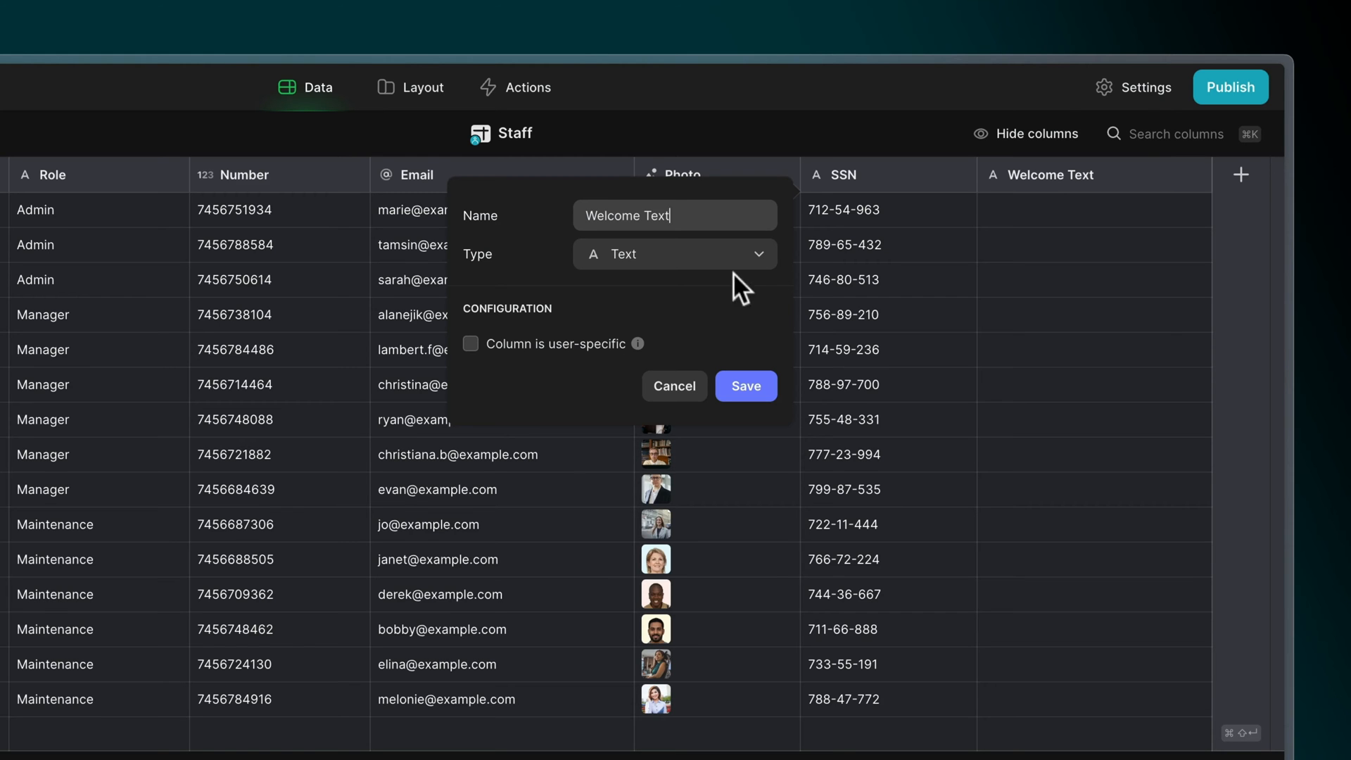
Make Welcome Text a template 'Hello NAME!' with NAME replaced by each staff member's name, and save it.
click(674, 254)
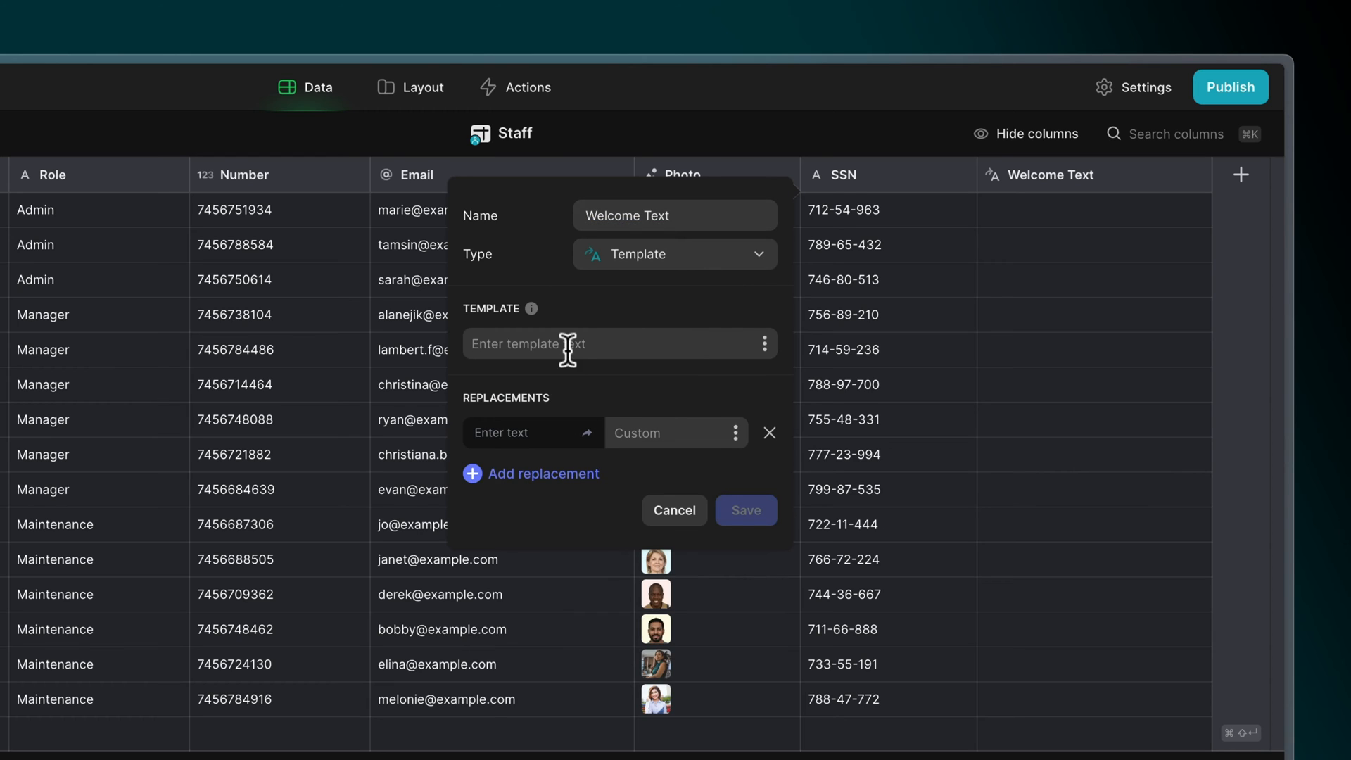
text(Hello NAME!)
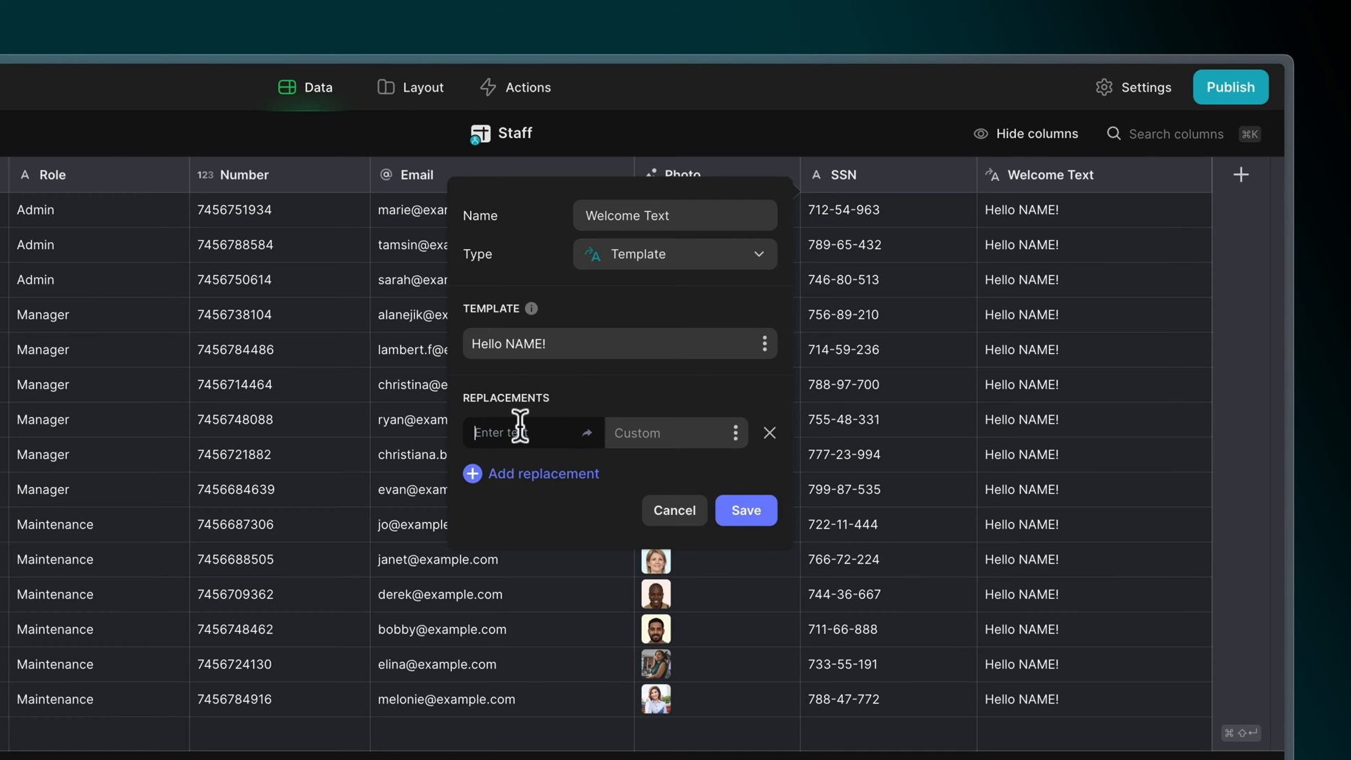
text(NAME)
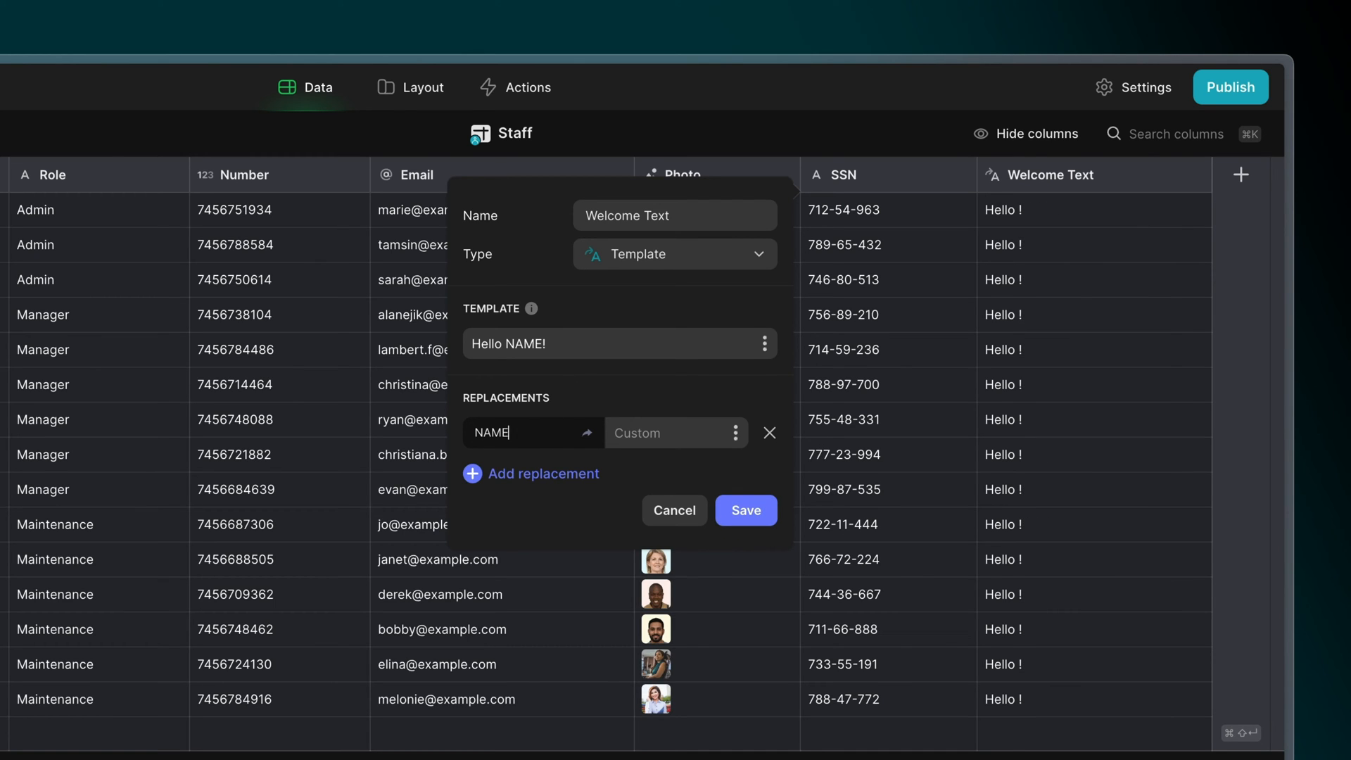
click(674, 432)
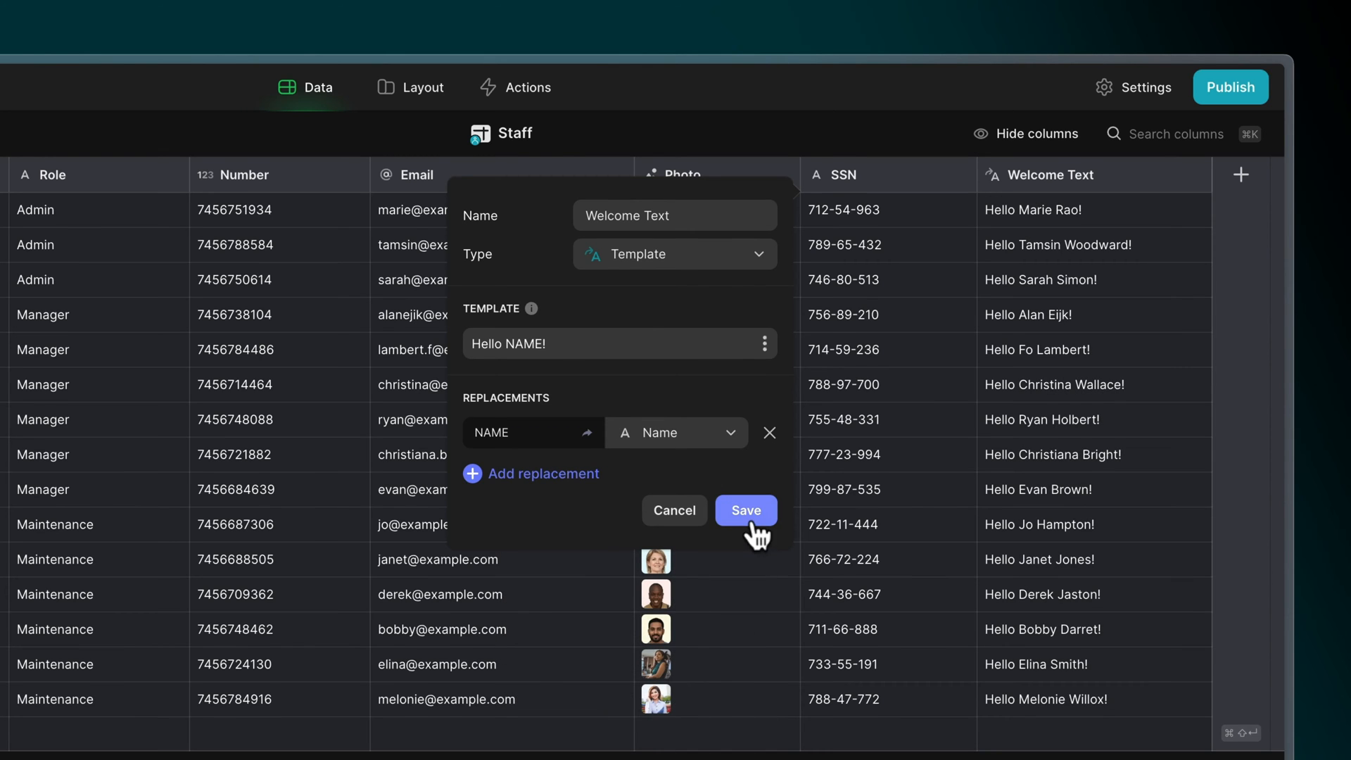
click(746, 510)
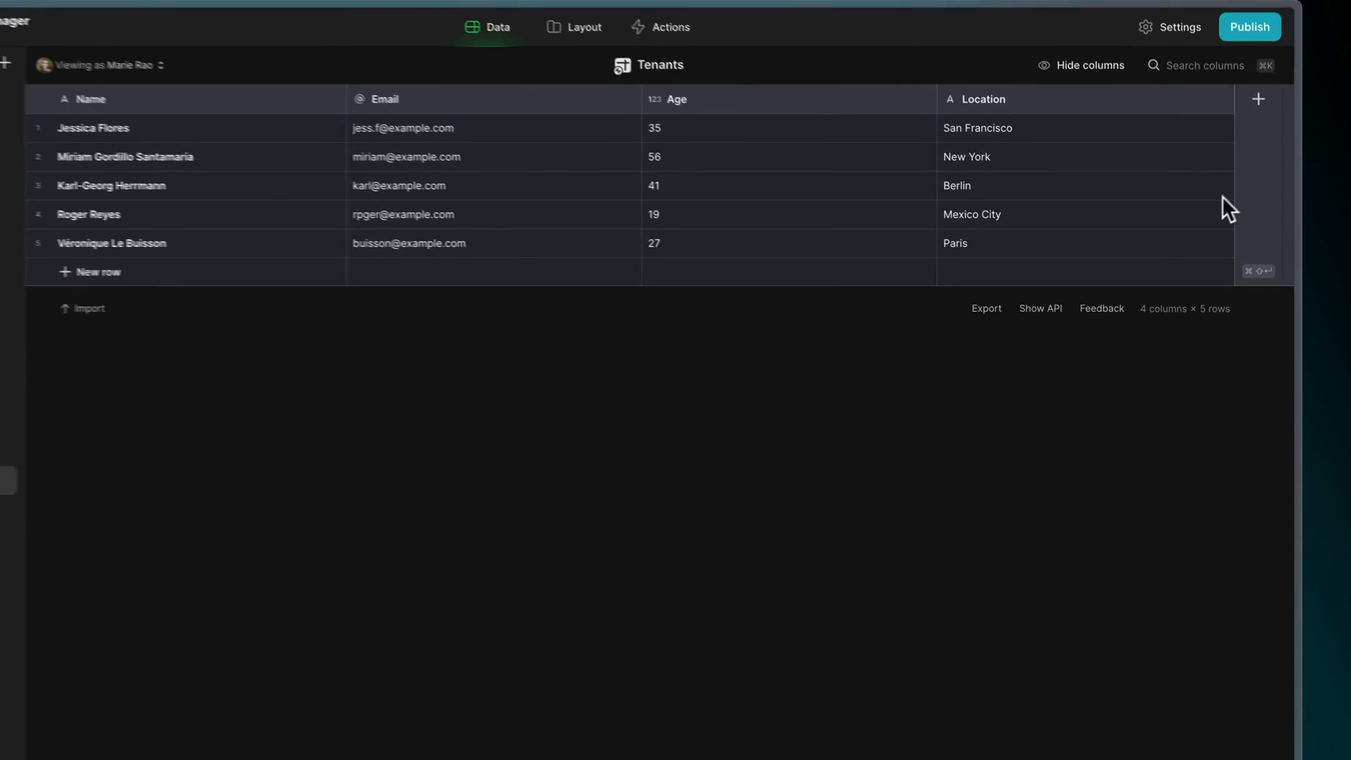
Create the About column as a template reading 'NAME is AGE and lives in LOCATION'.
text(Abc)
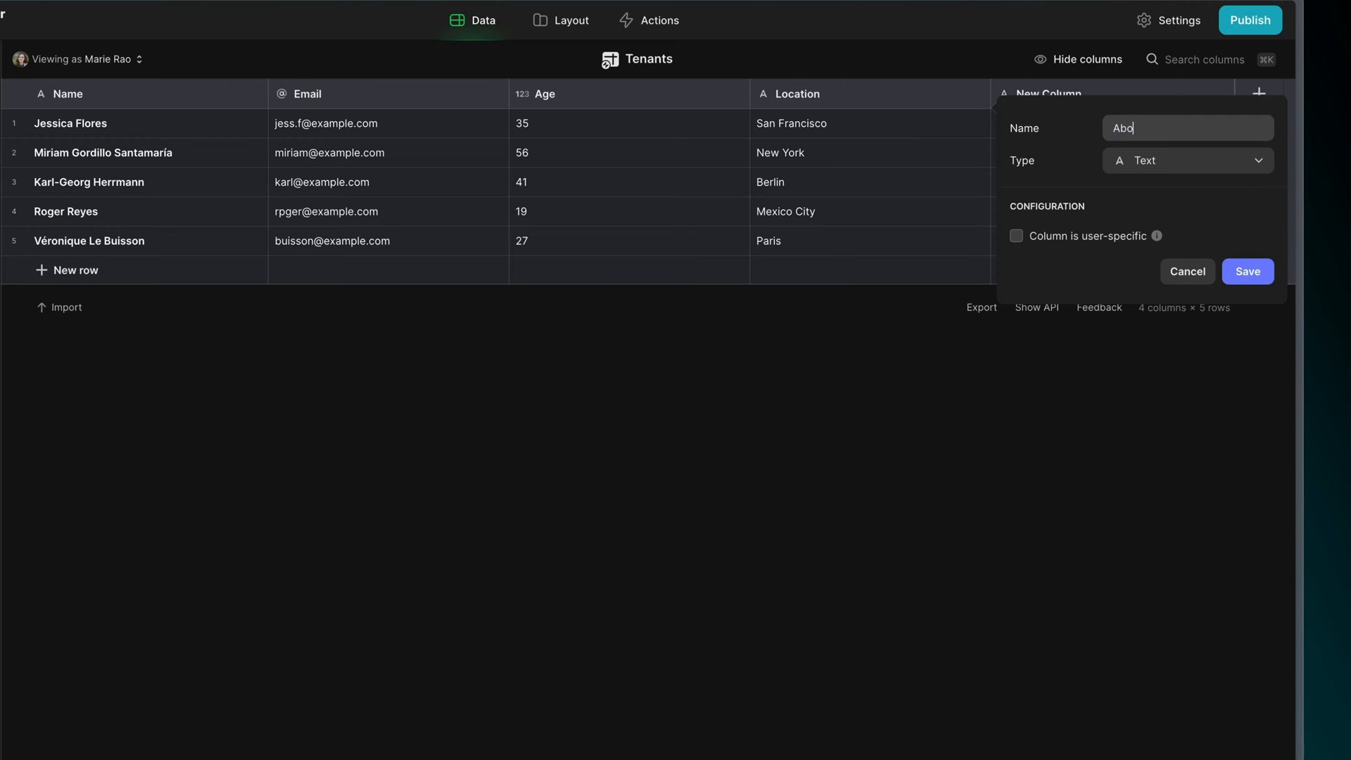
click(1186, 160)
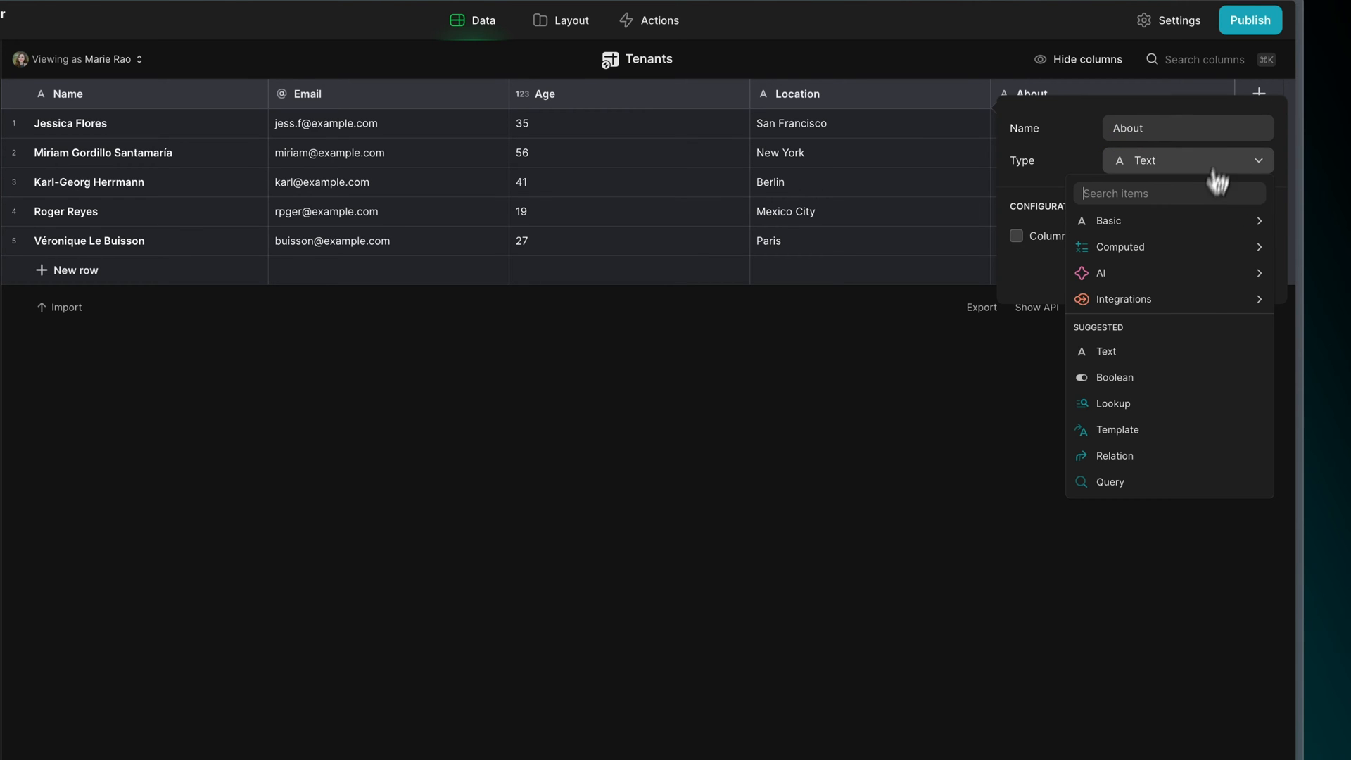
click(1114, 430)
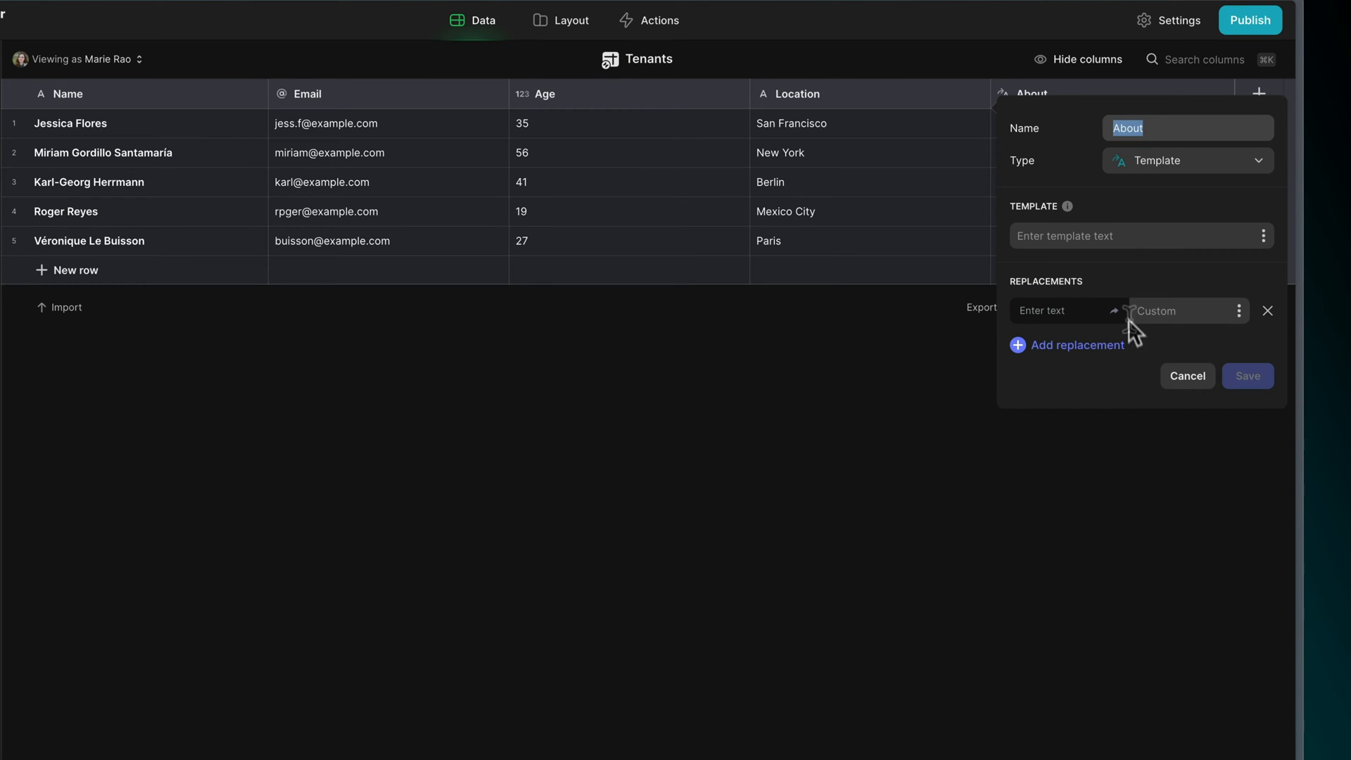
text(NAME is AGE)
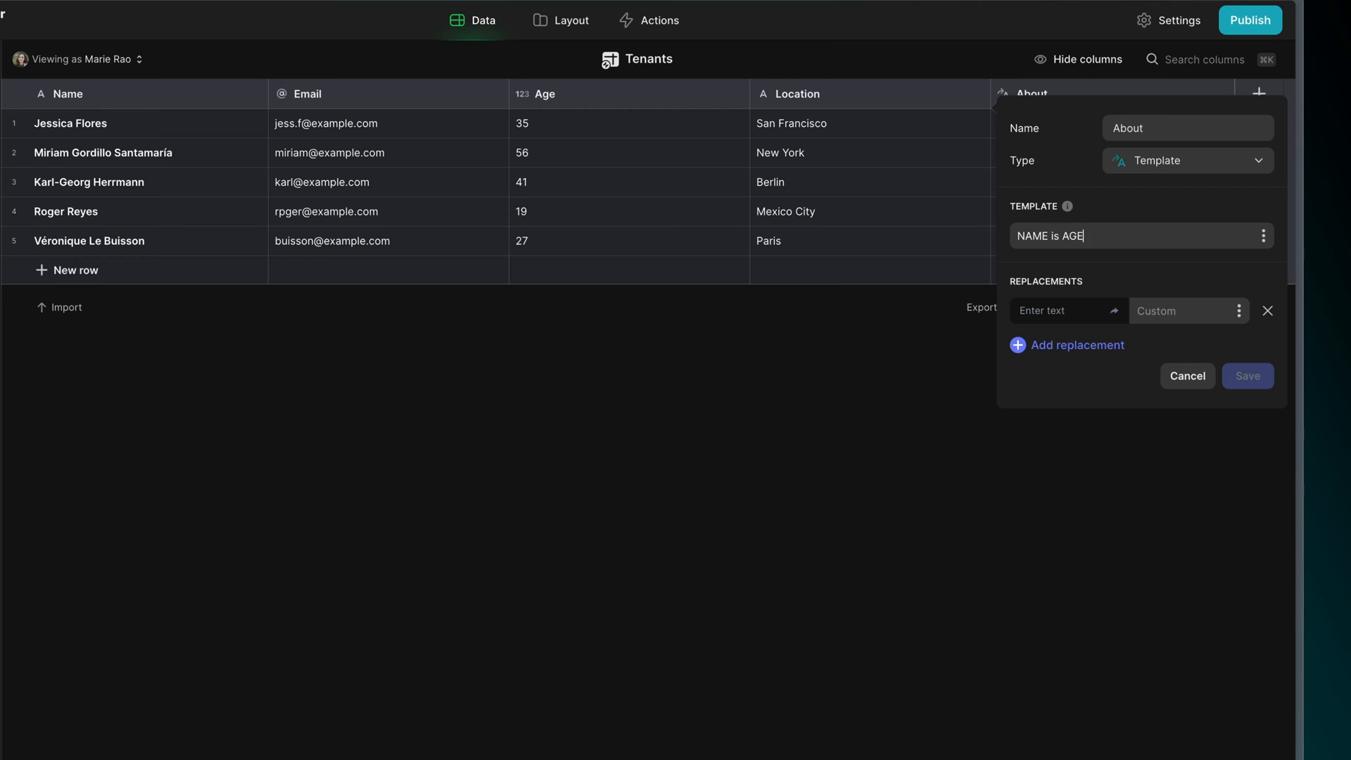
text(and lives in LOCATI)
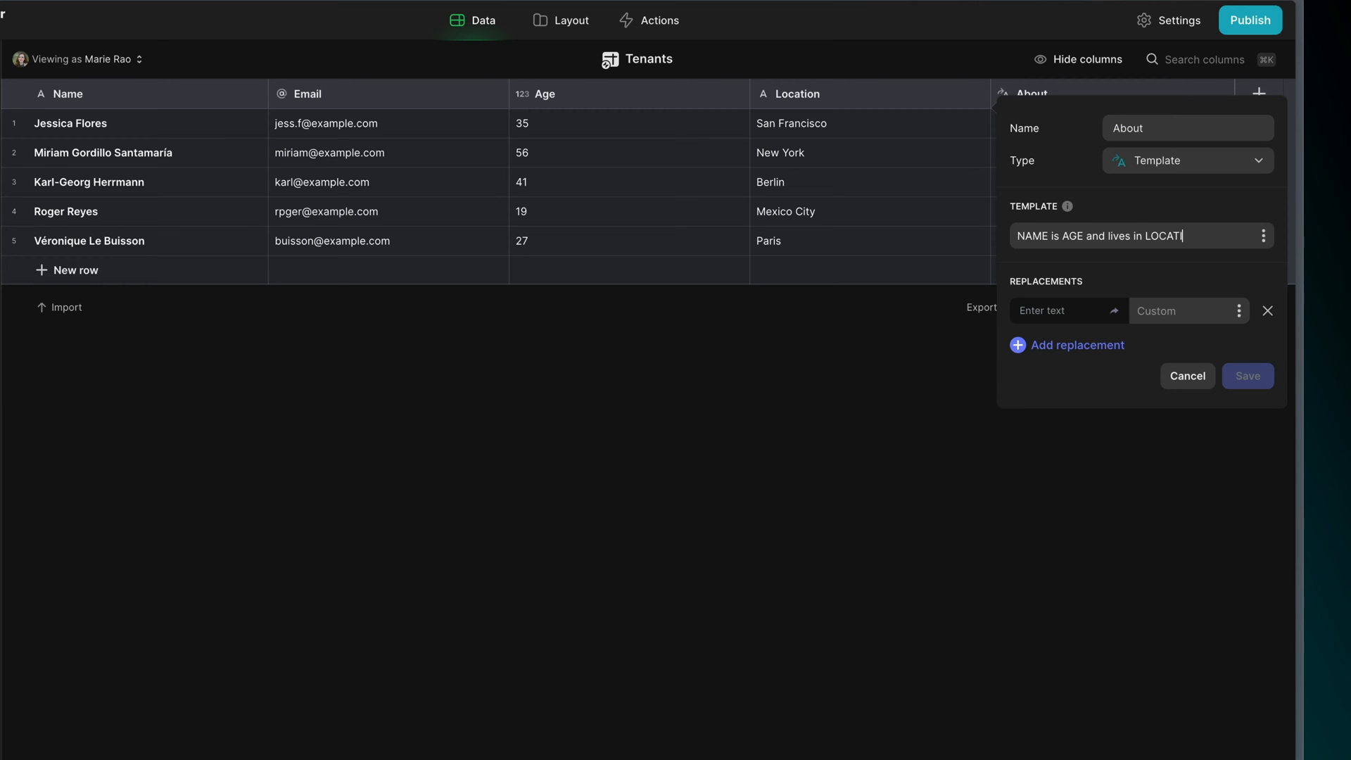
text(ON)
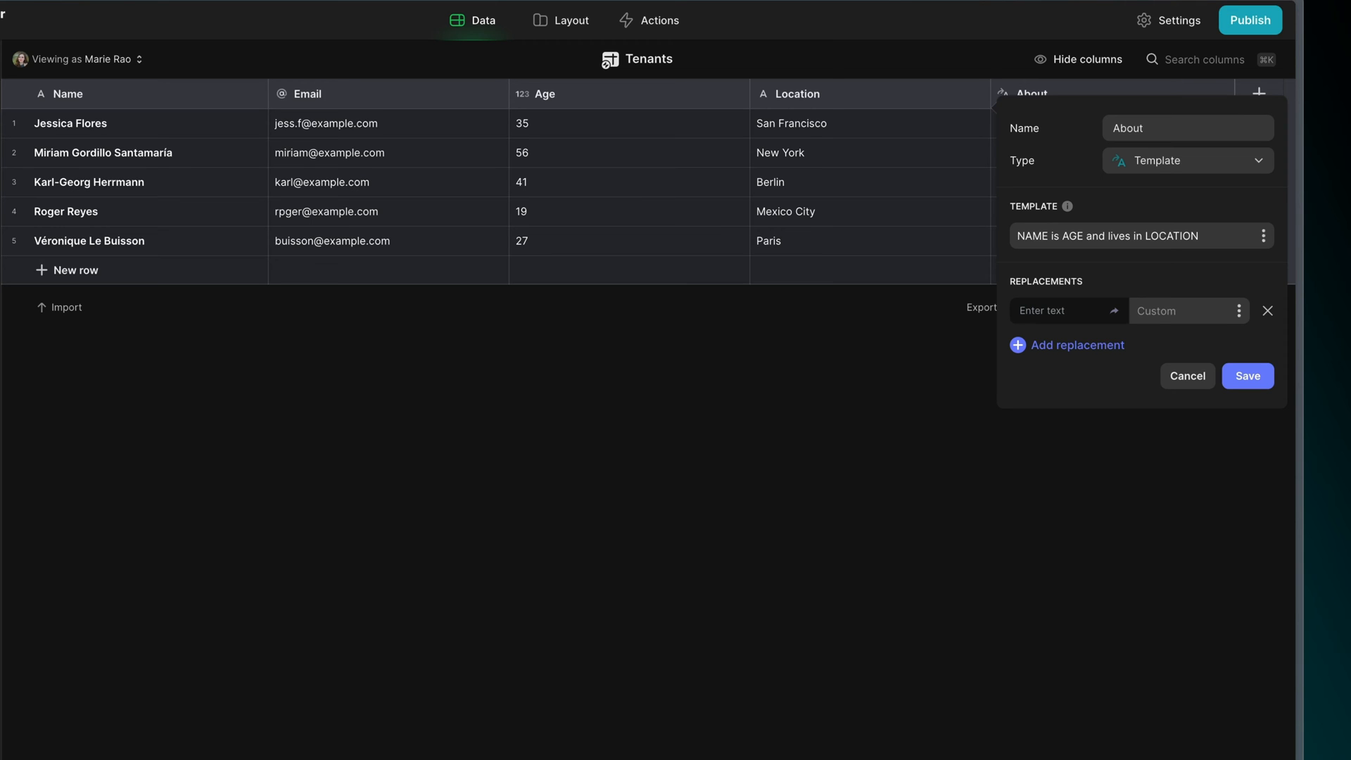
Map NAME, AGE and LOCATION to the tenants' Name, Age and Location columns, save, and switch to Furniture Catalogue.
text(NAME)
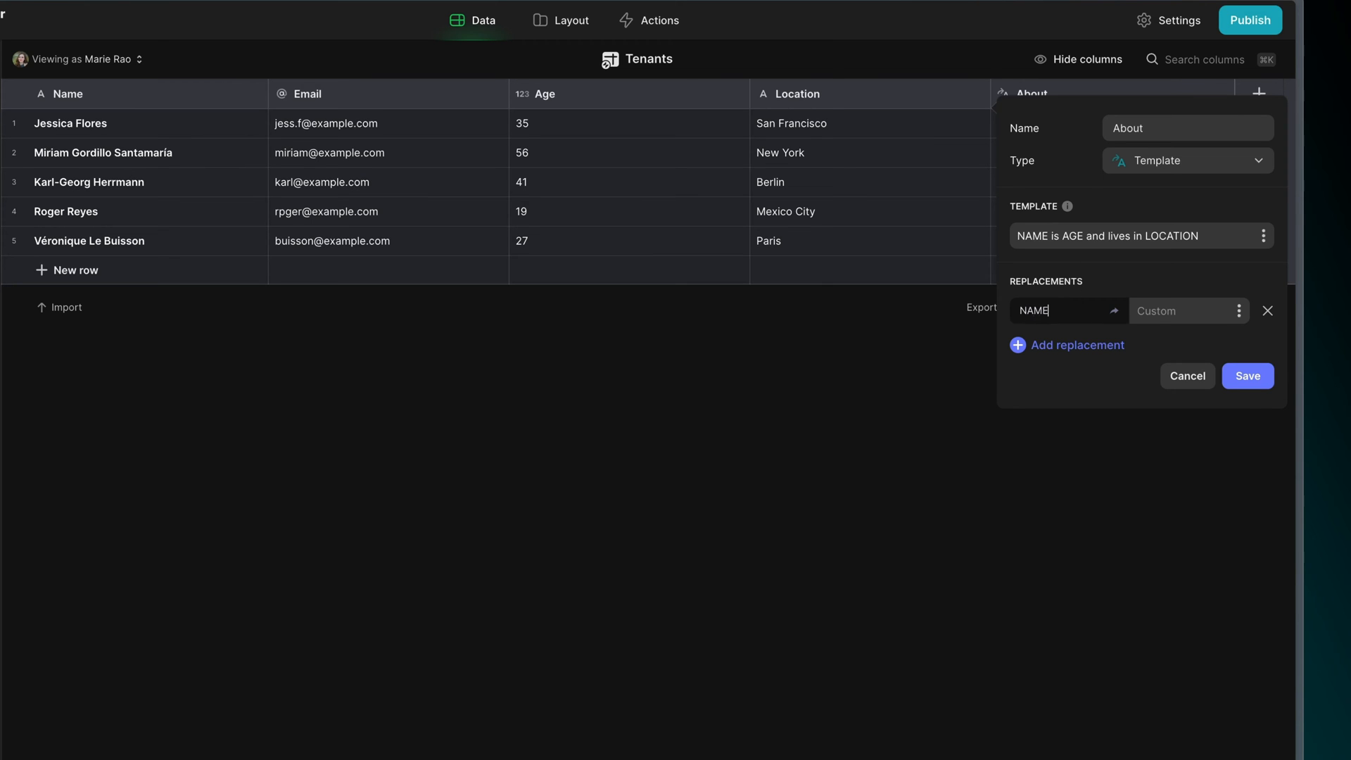
click(1185, 309)
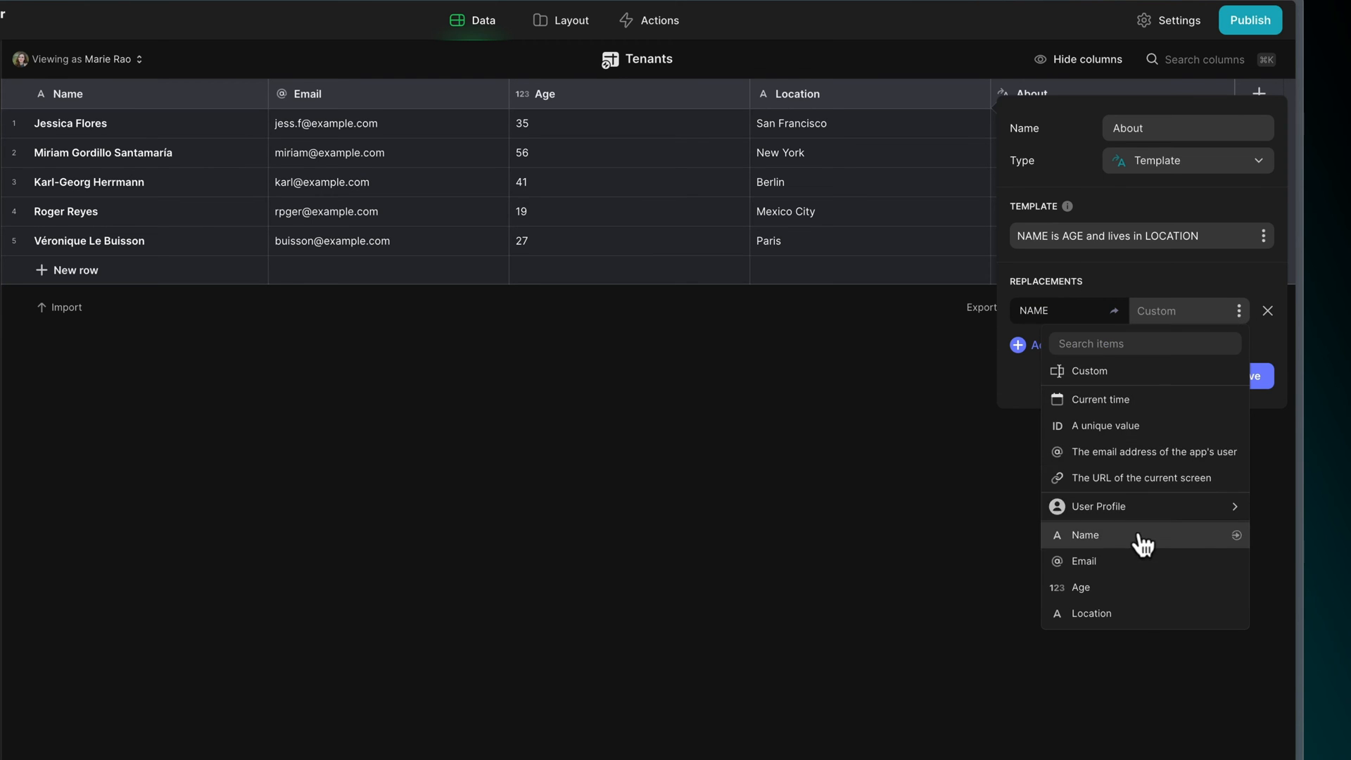
click(1085, 535)
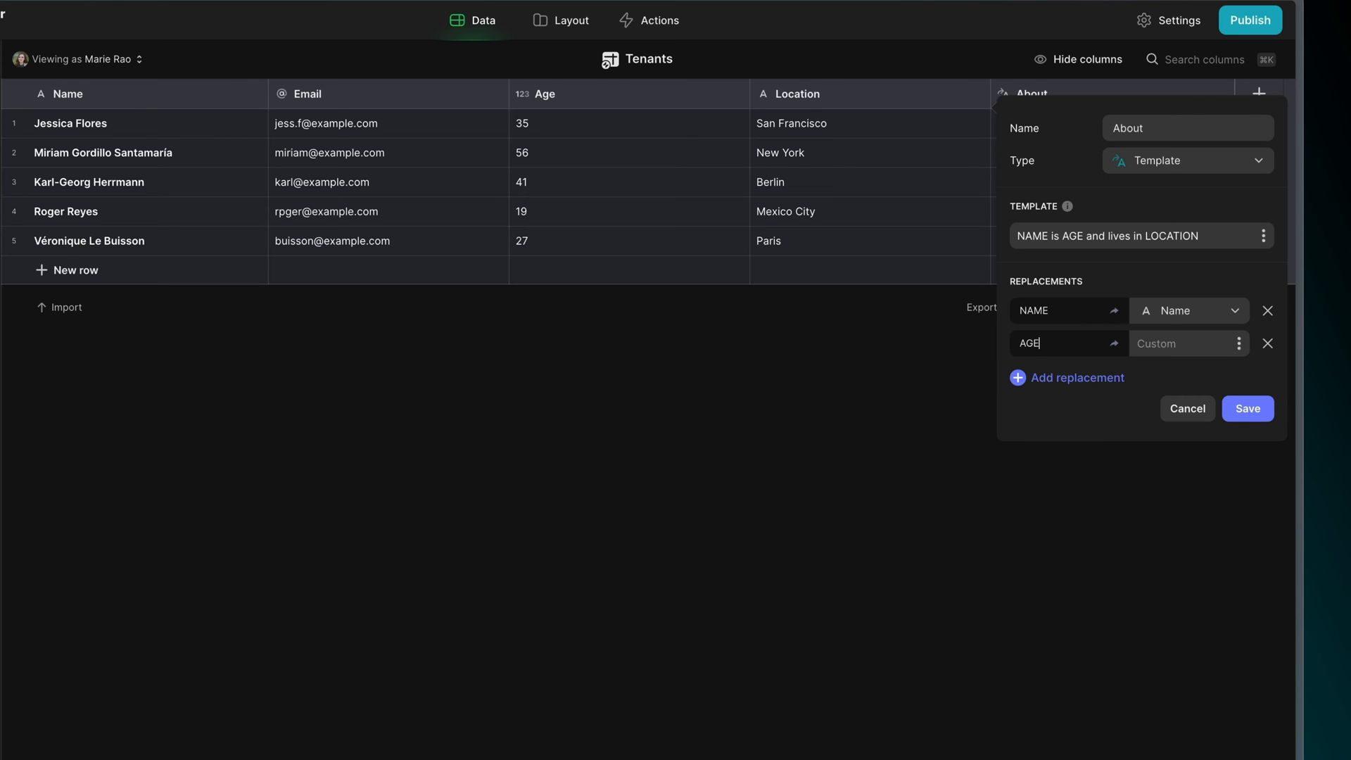
click(1187, 344)
text(LOCATION)
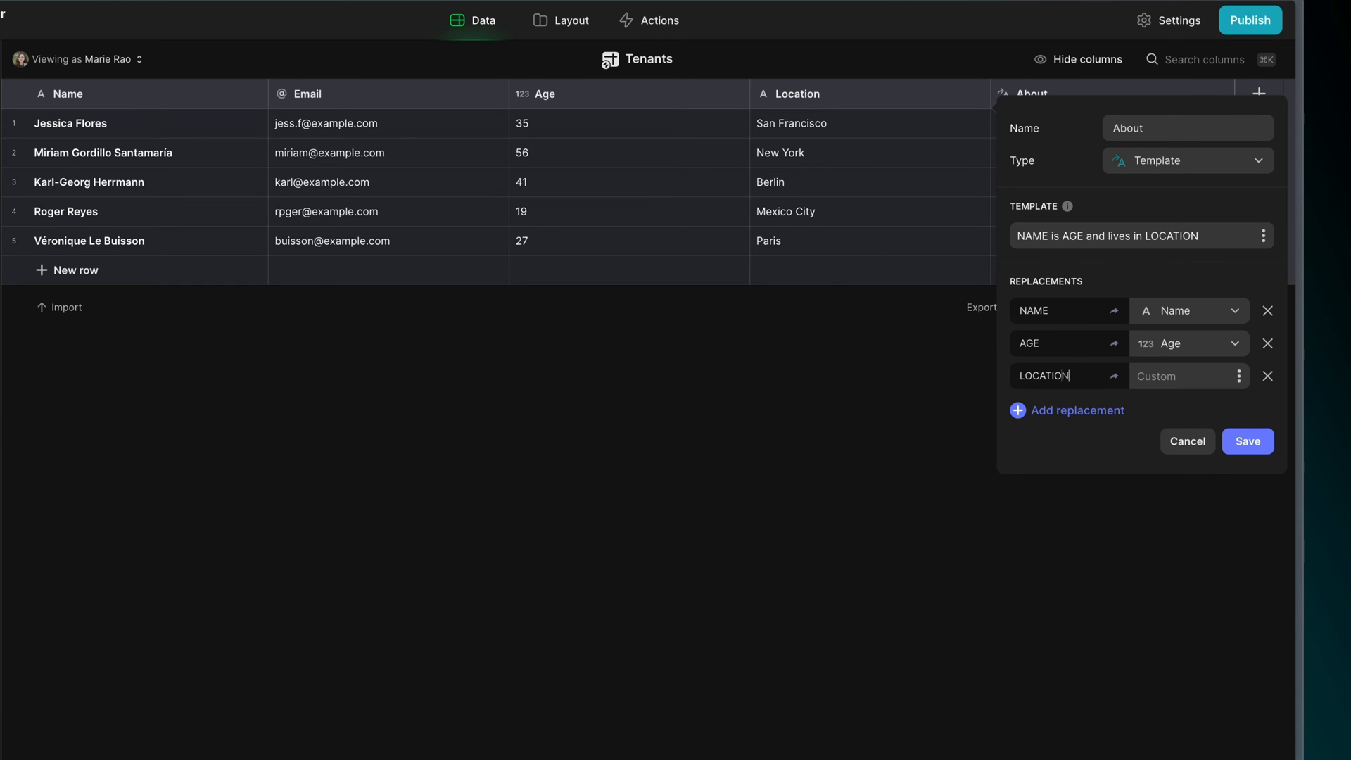
click(1188, 376)
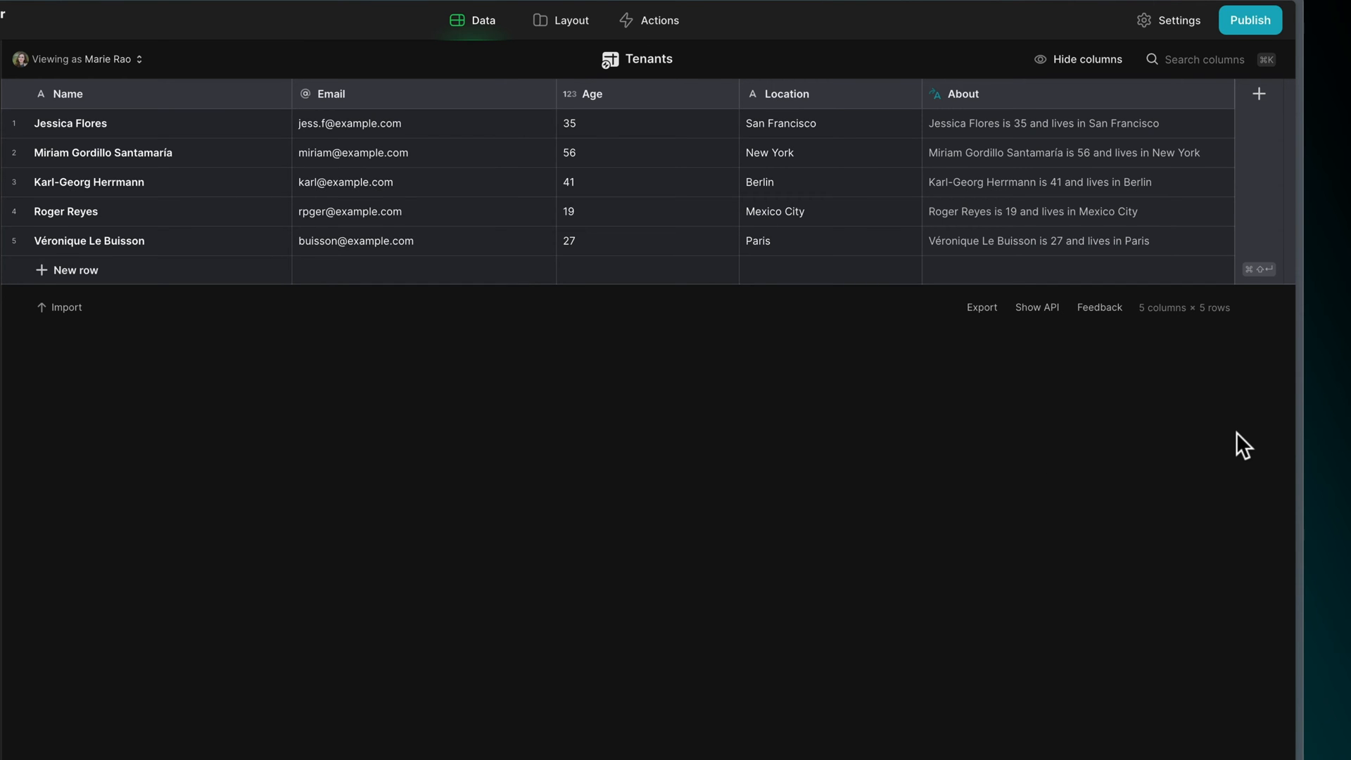
click(568, 20)
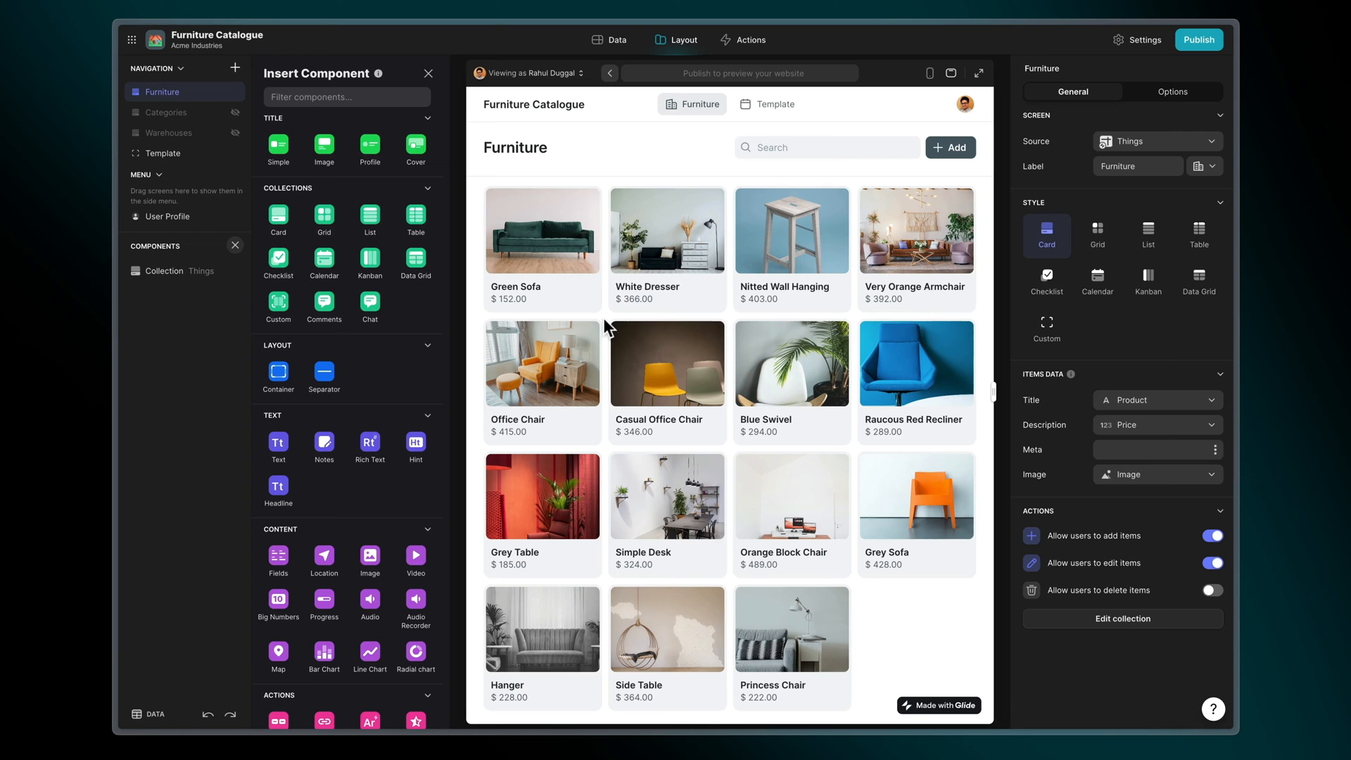
Reword the returns policy on the White Dresser's Template screen, submit it, and go to the data tables.
click(542, 229)
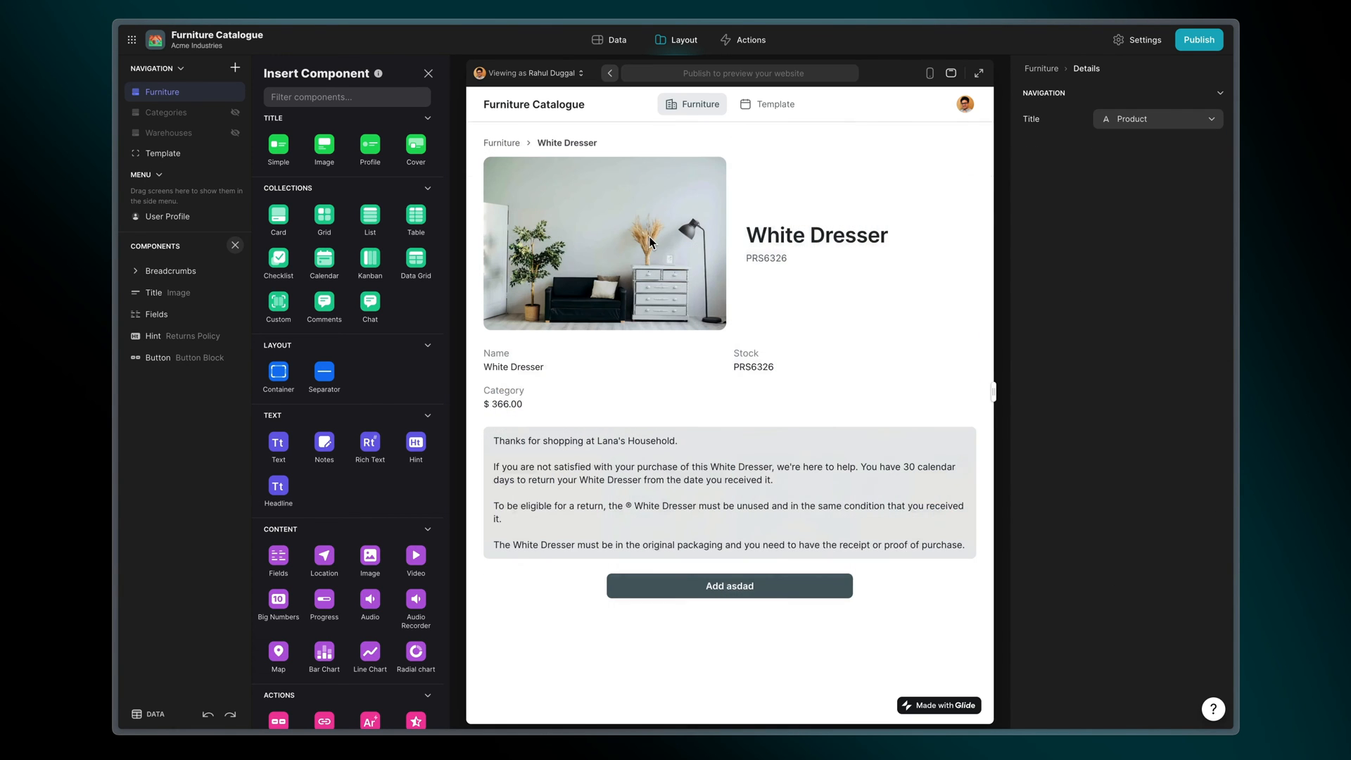
click(767, 102)
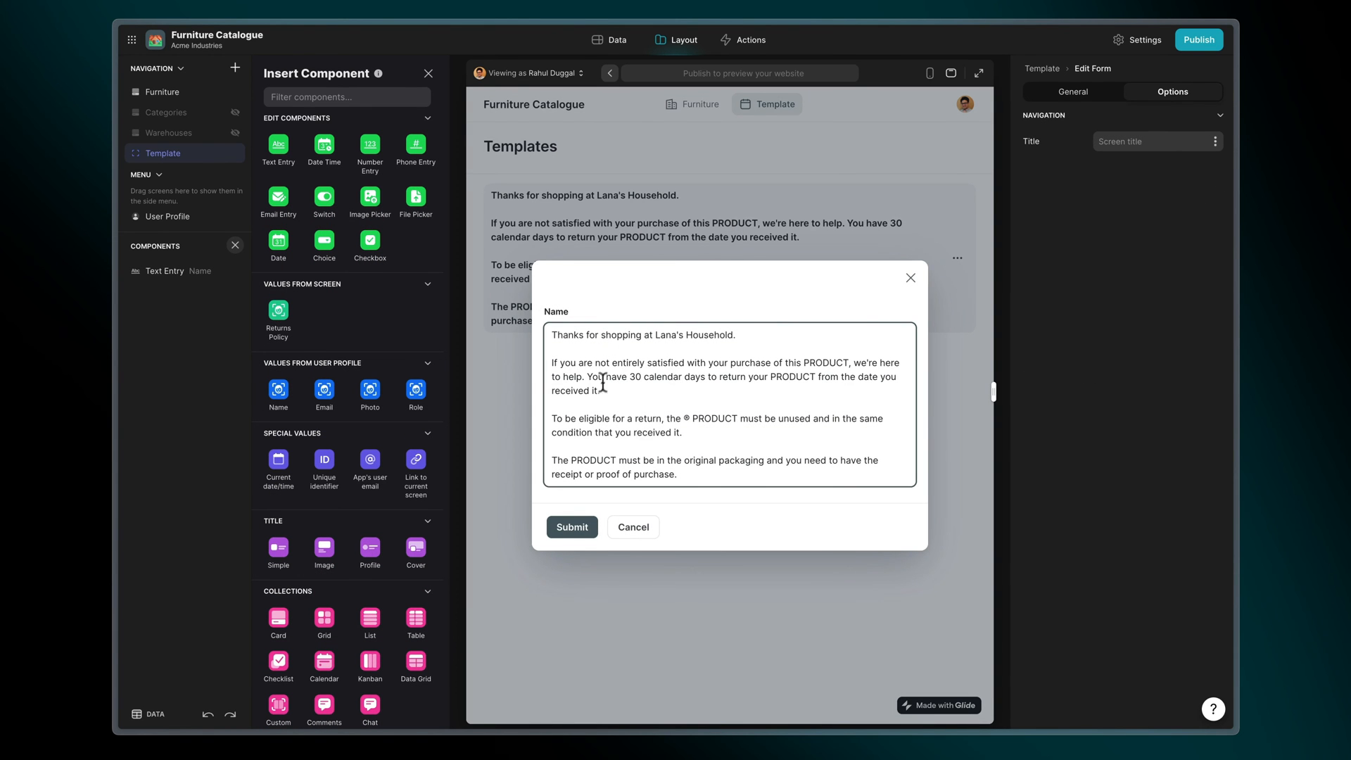
click(694, 103)
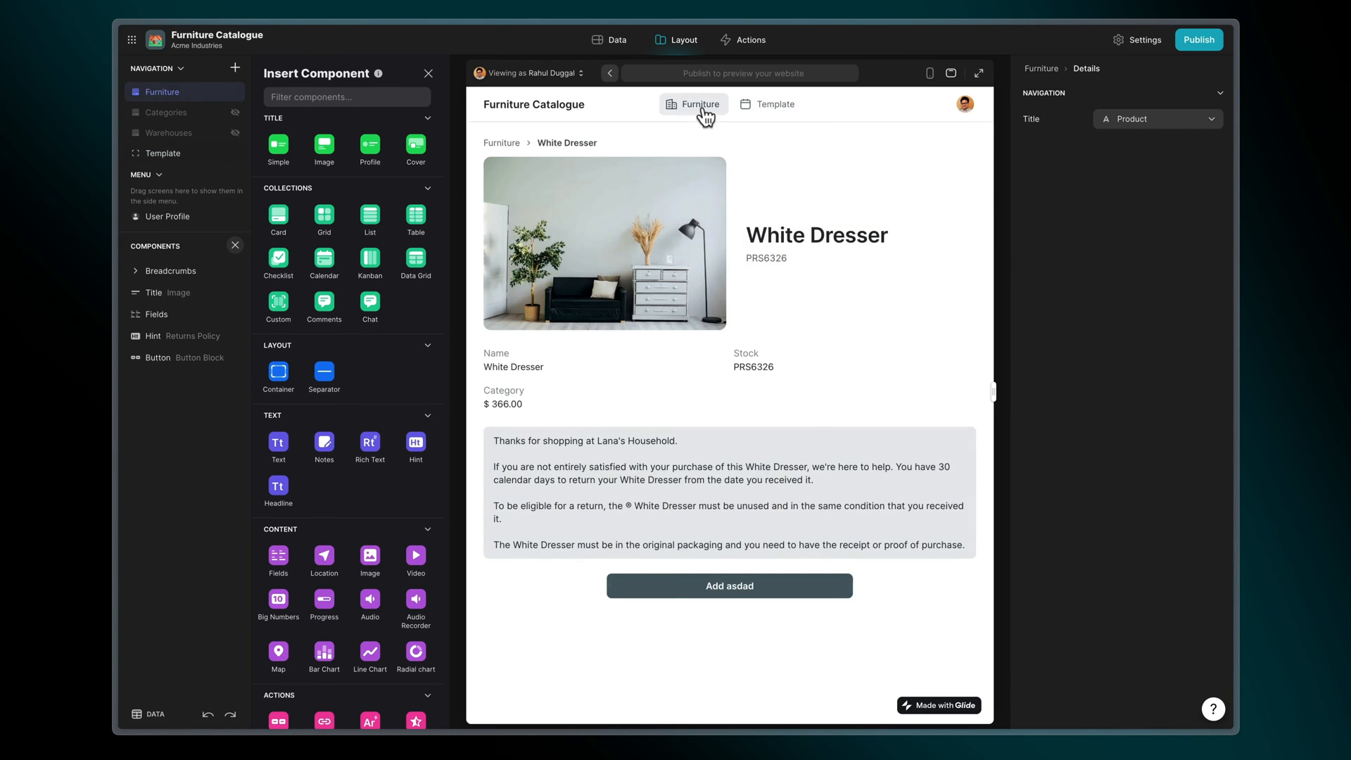
click(618, 40)
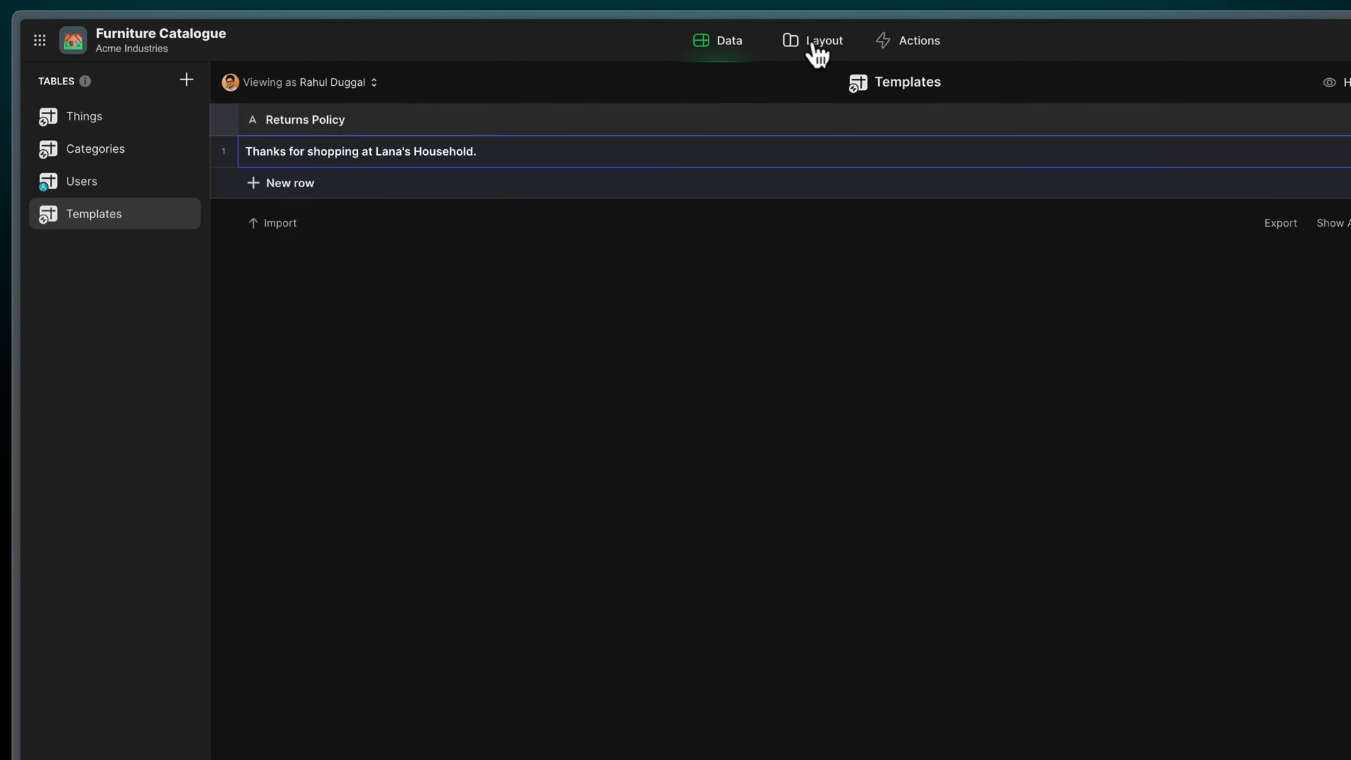
In Things, add a Returns Policy Template column as a Single Value pulled from Templates.
click(824, 40)
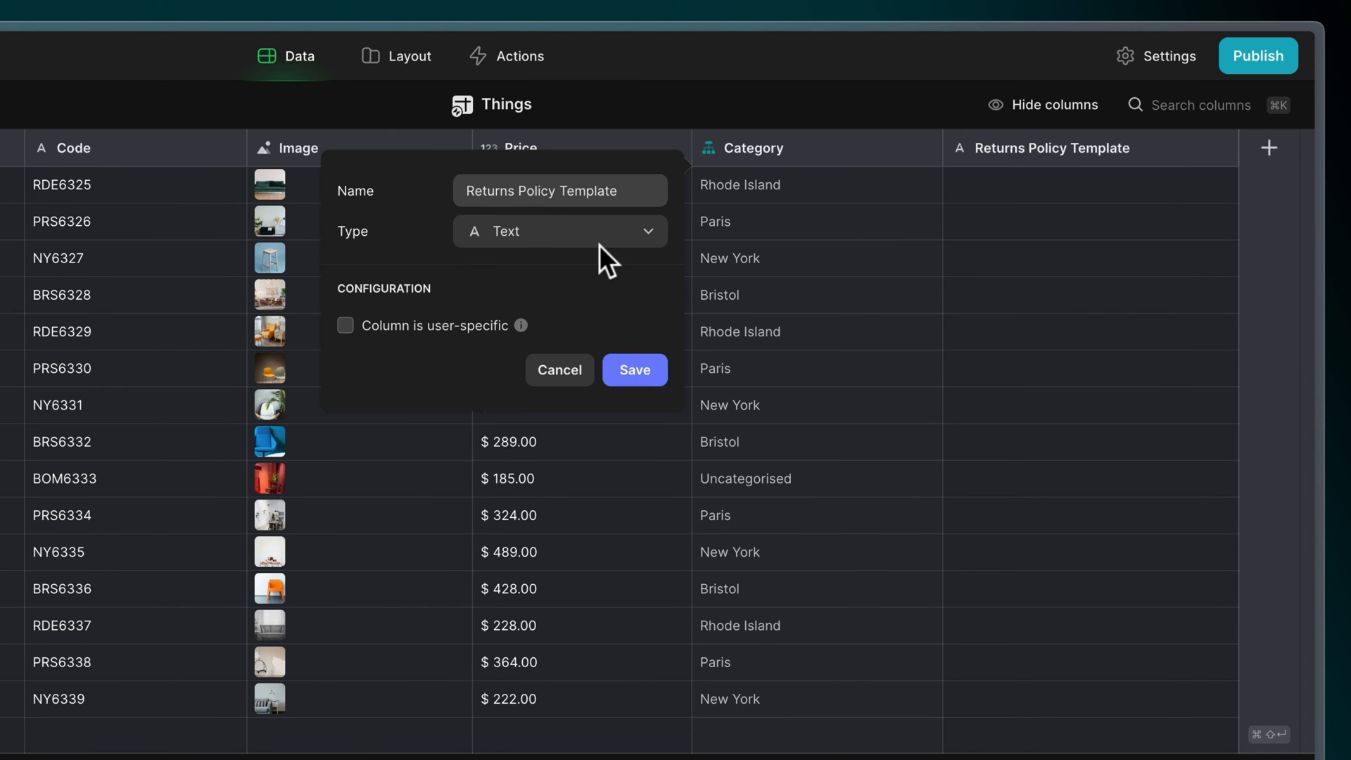
click(559, 231)
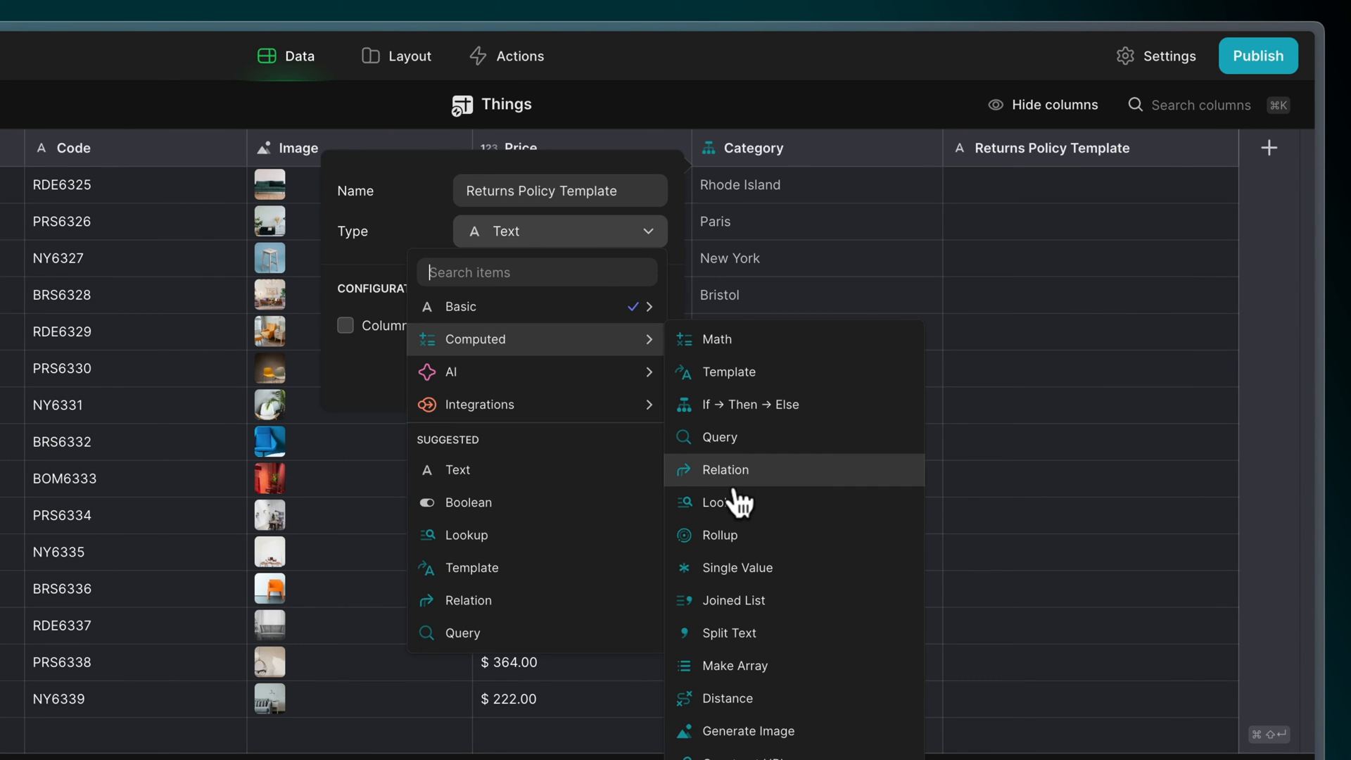
click(736, 567)
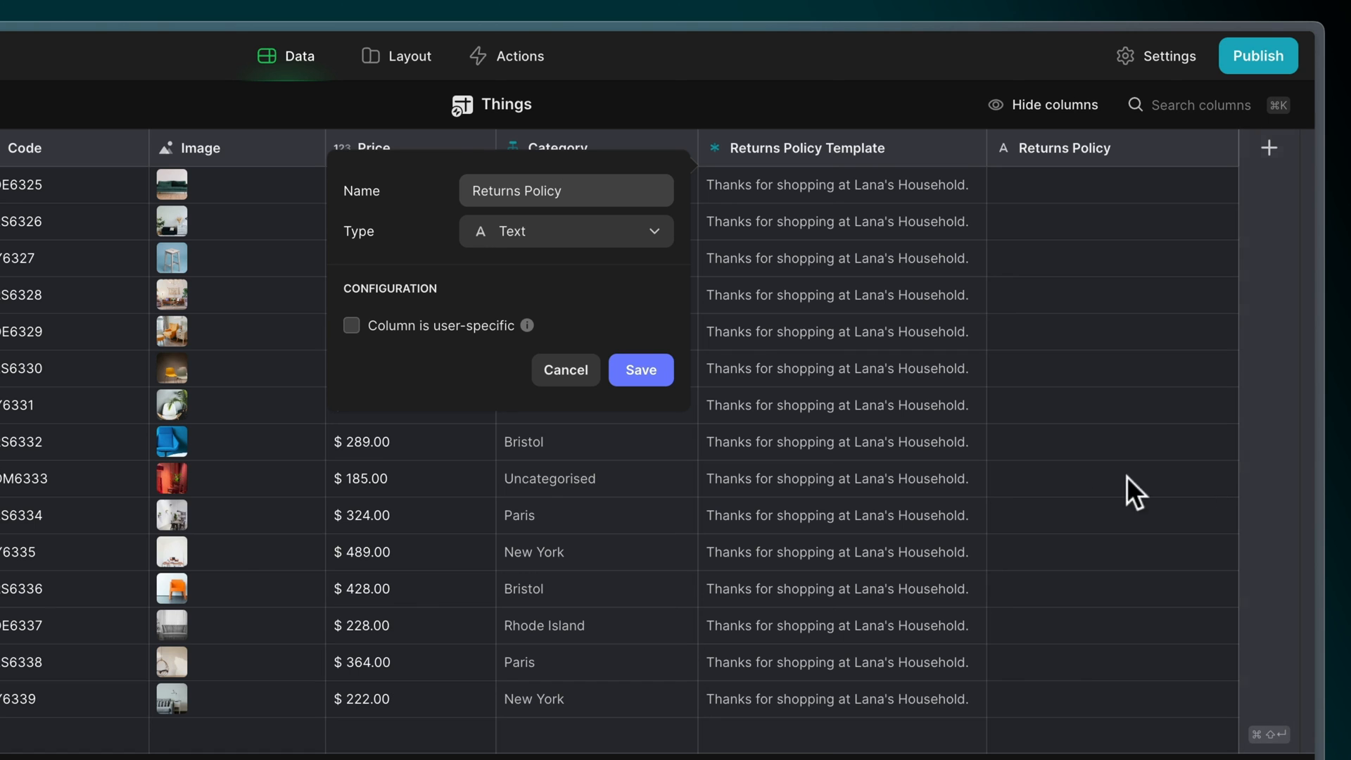
Set Returns Policy to a template column based on the Returns Policy Template text.
click(566, 231)
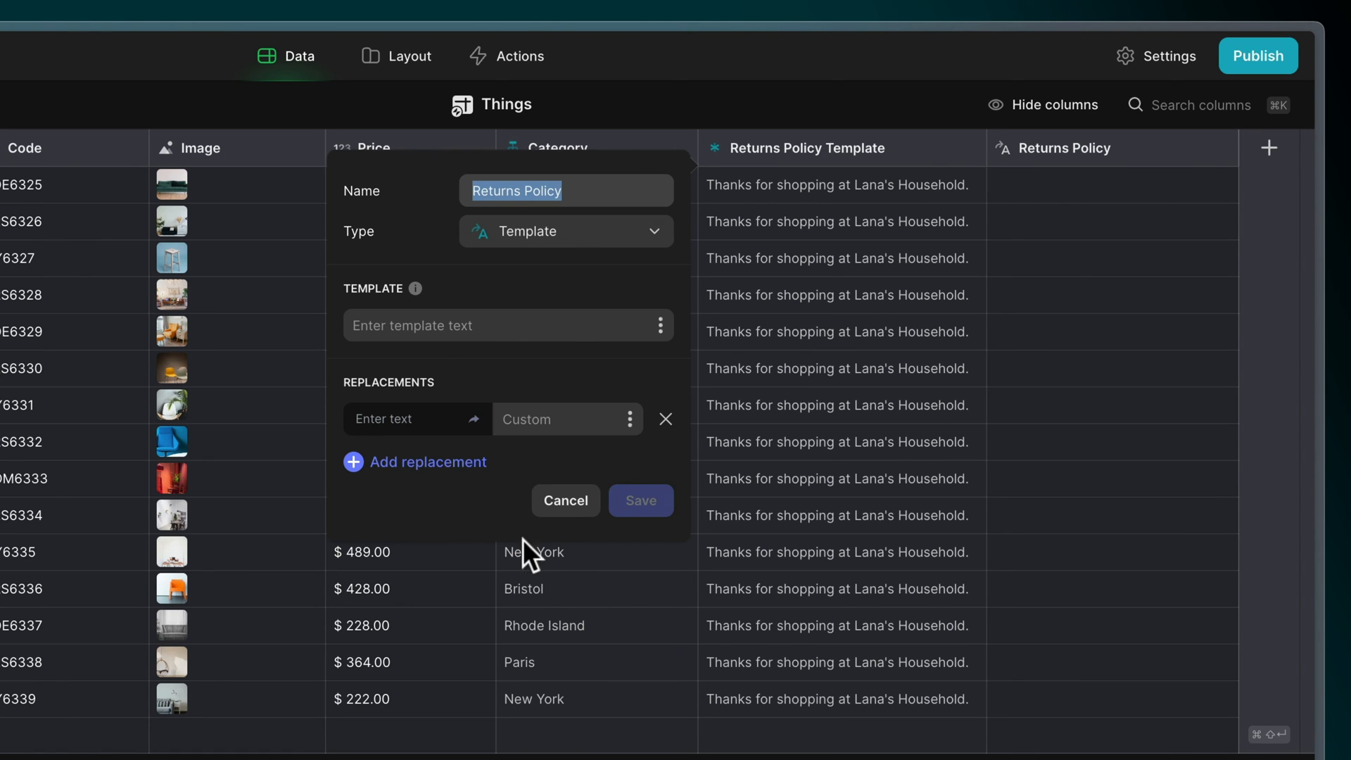
click(508, 325)
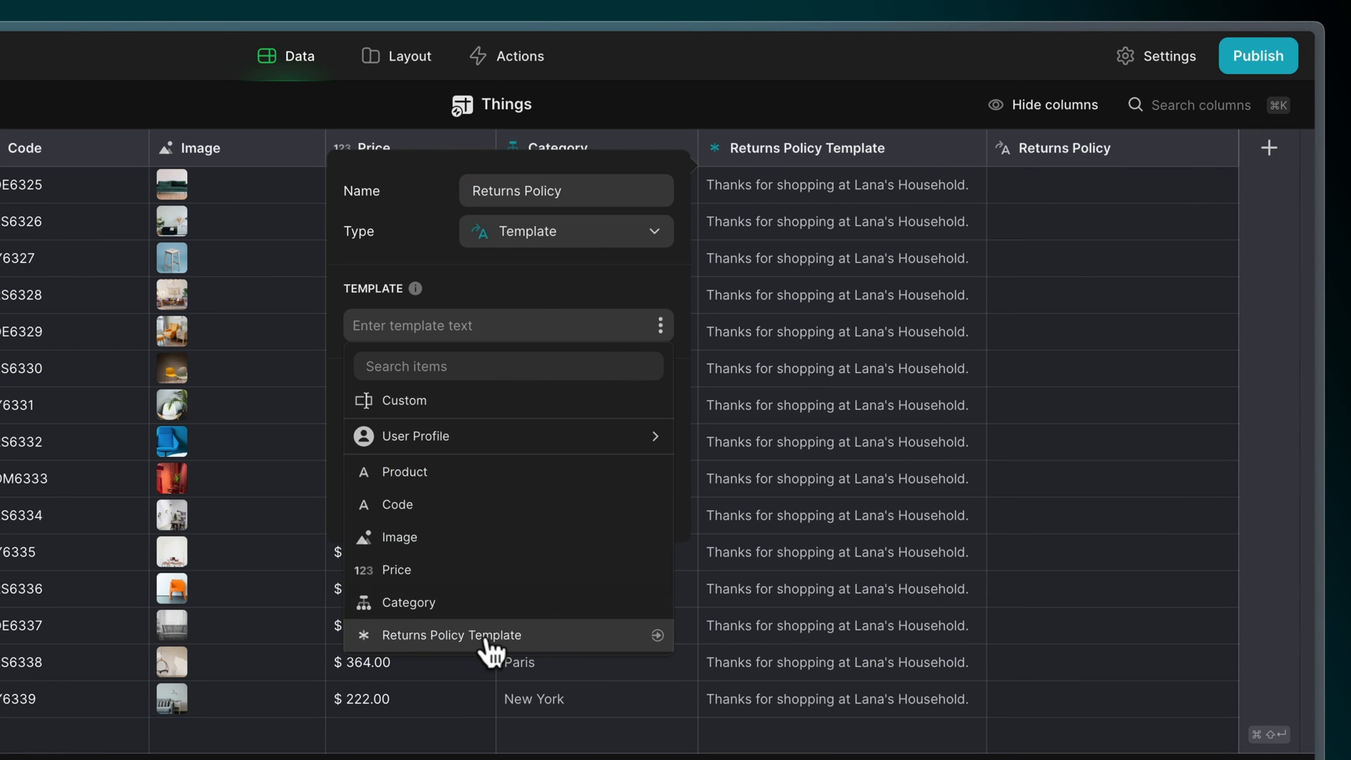
click(450, 635)
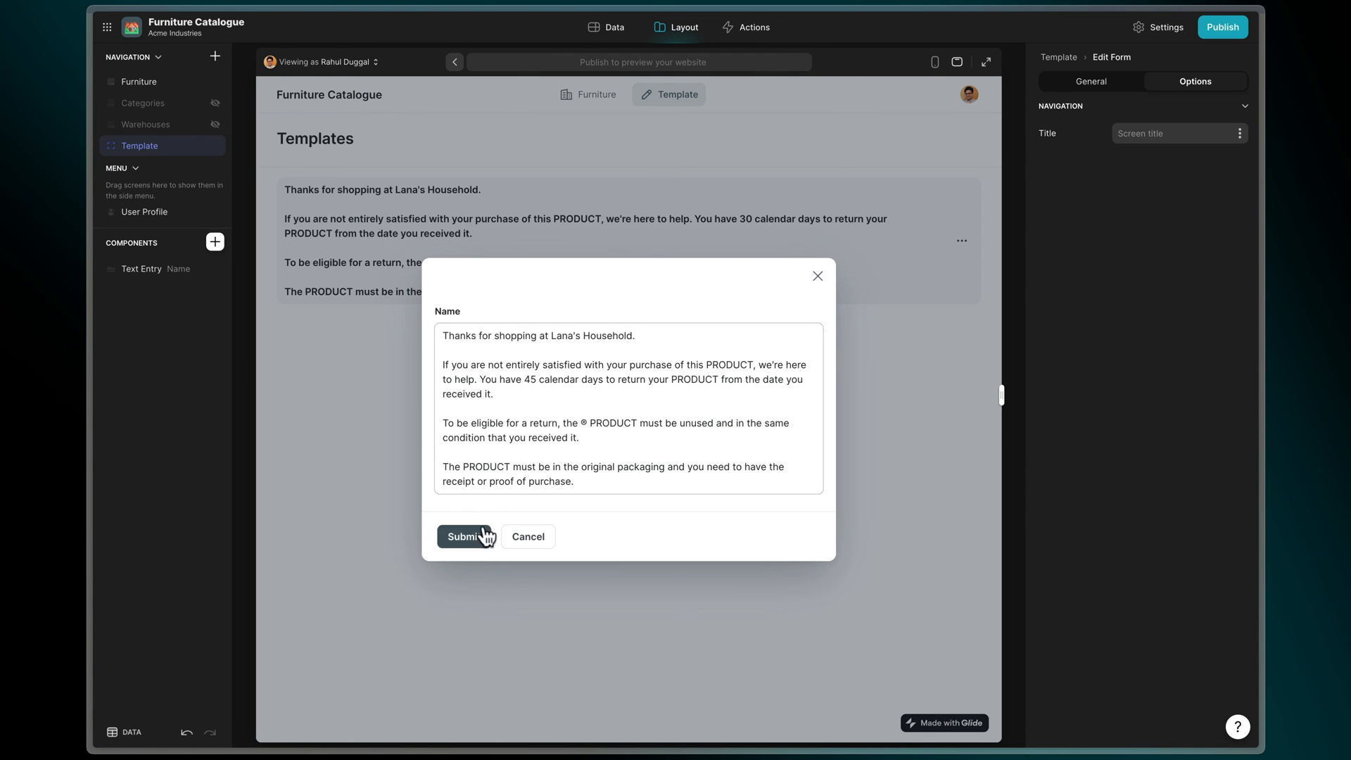
Submit the policy edited to 45 calendar days so product screens show it.
click(463, 536)
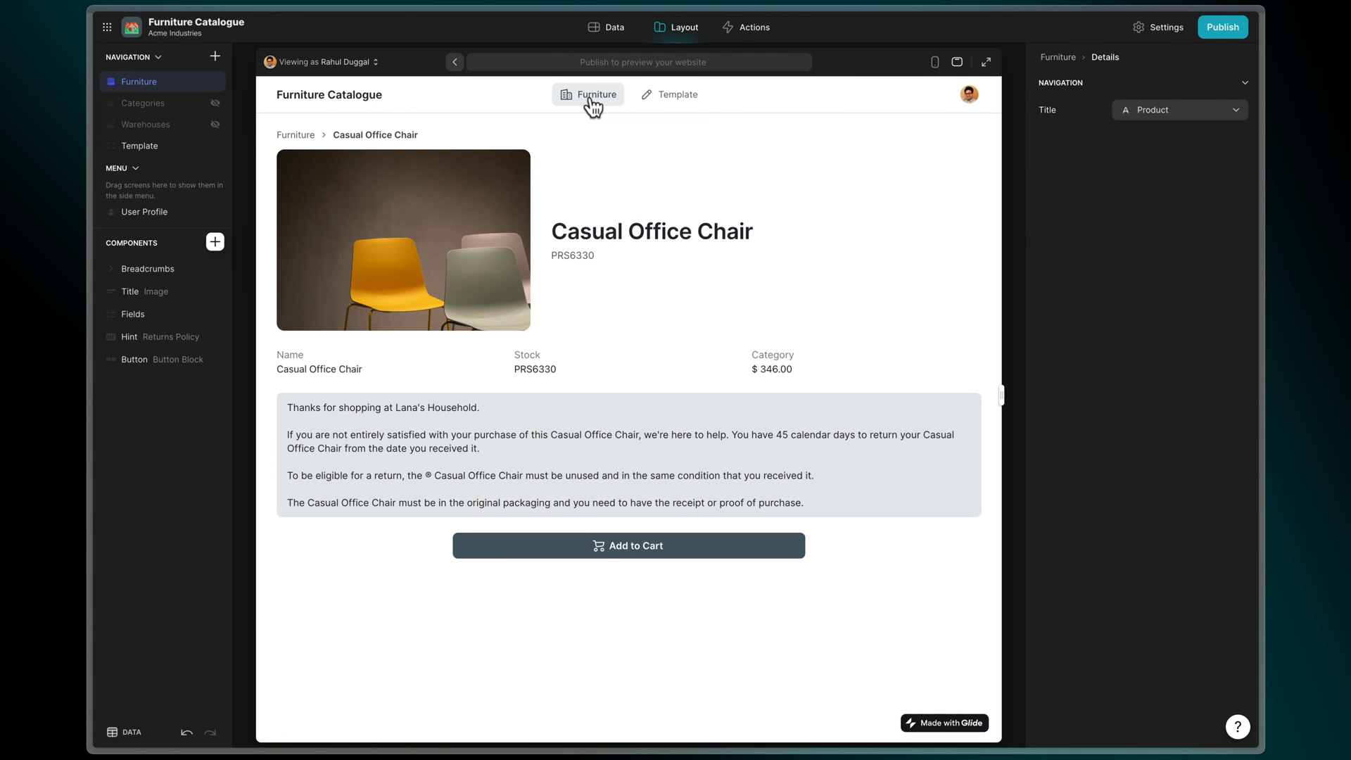